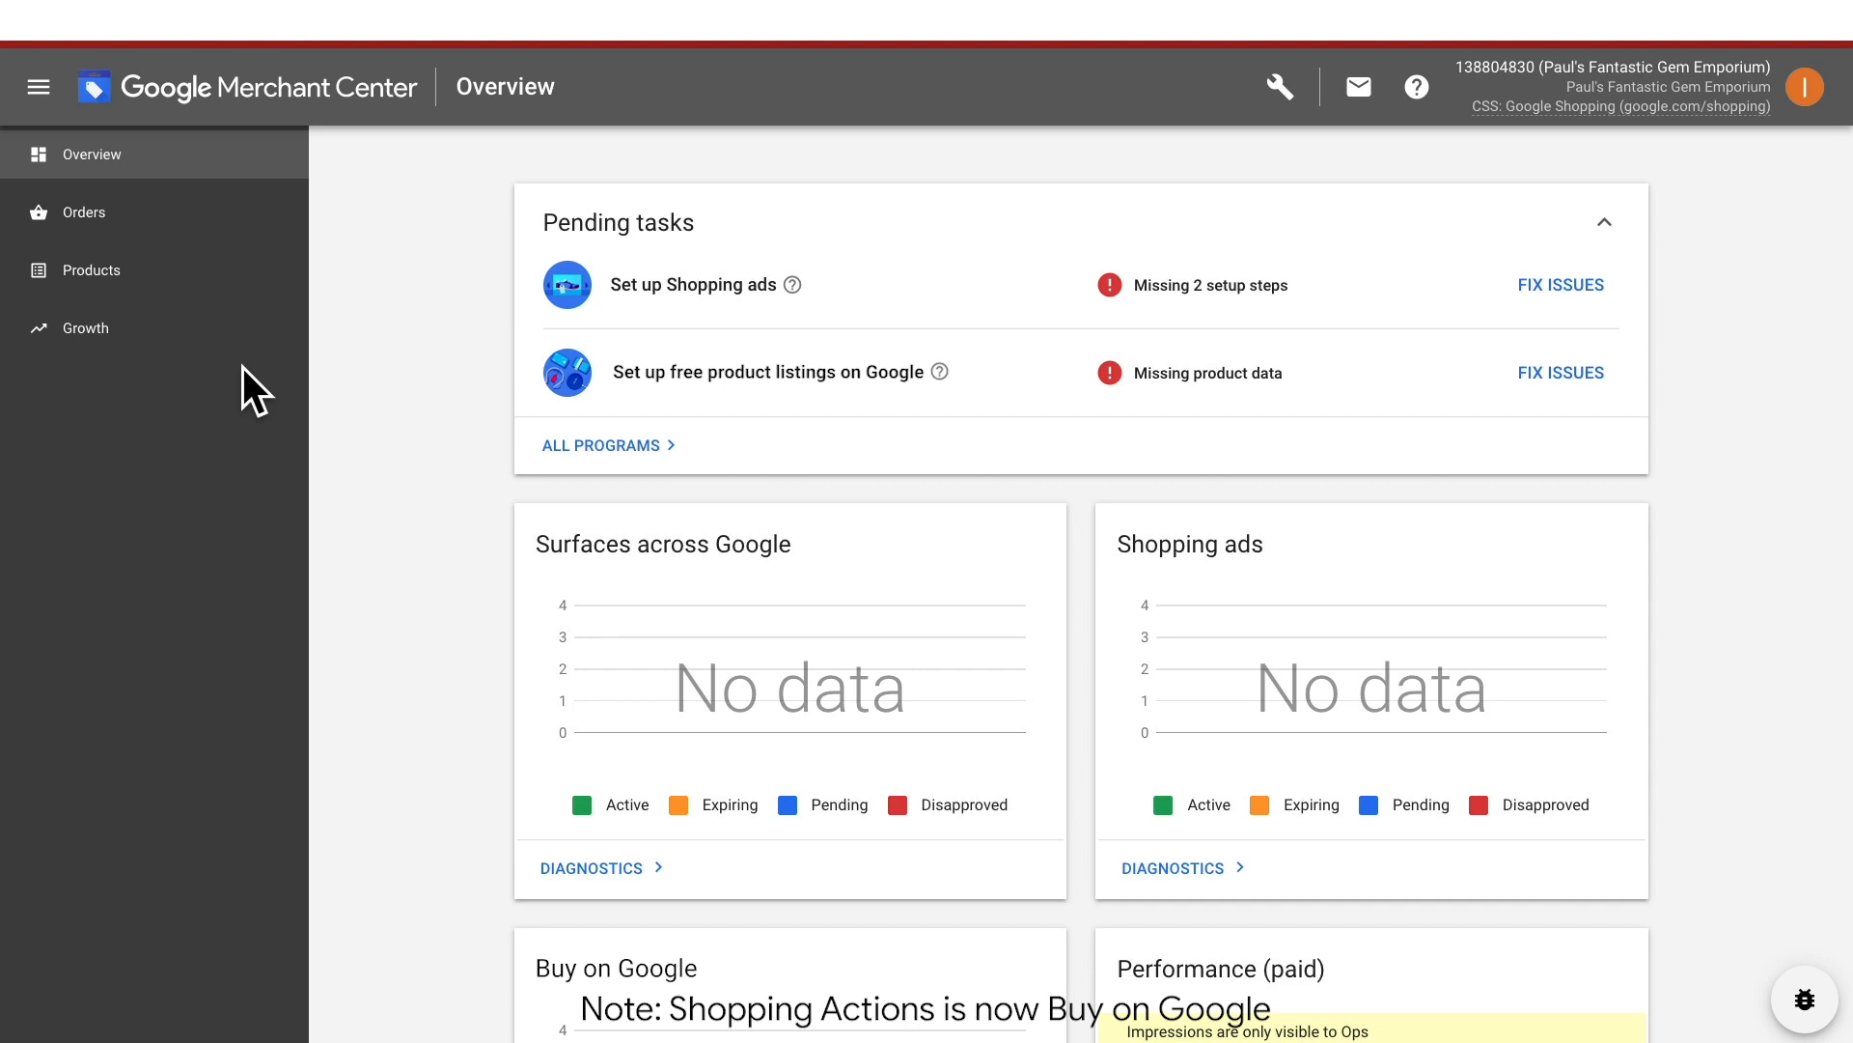
{"action": "mouse_move", "coordinate": [246, 390]}
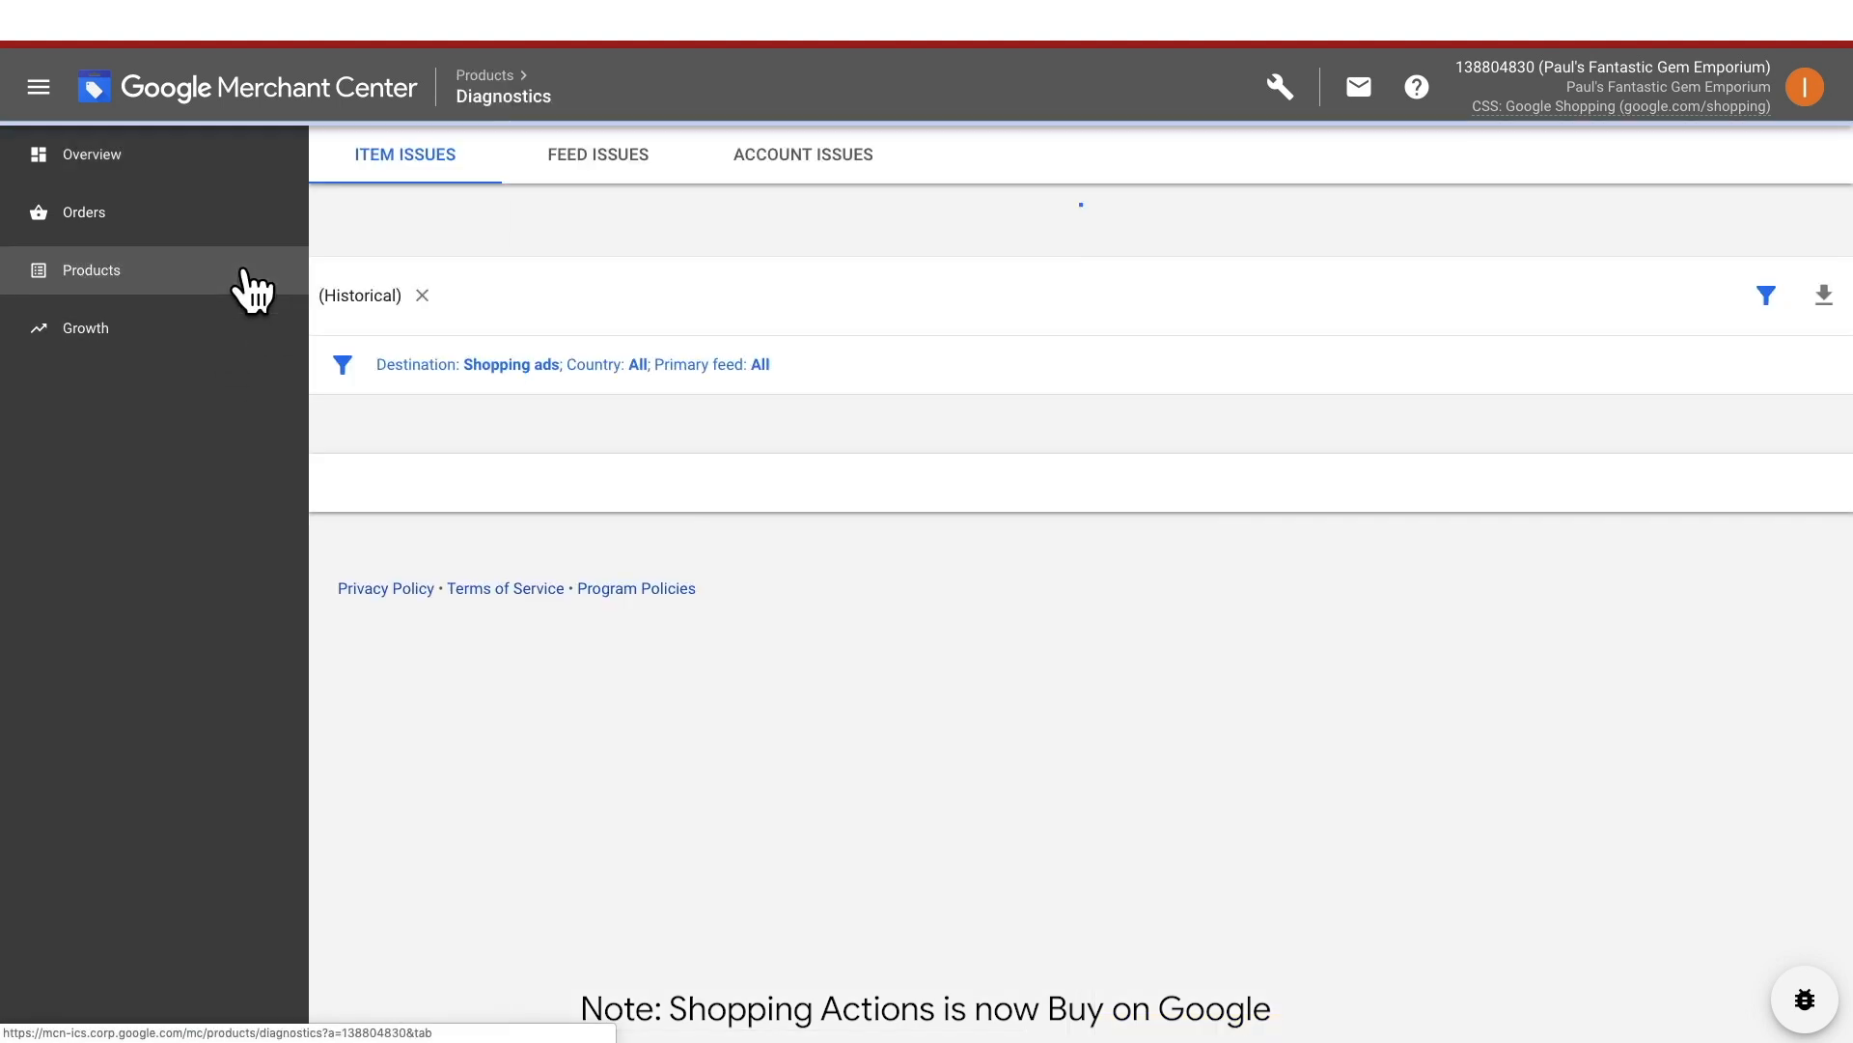
Step: Open the Primary feed under Products > Feeds and access its linked Google Sheet
{"action": "left_click", "coordinate": [90, 269]}
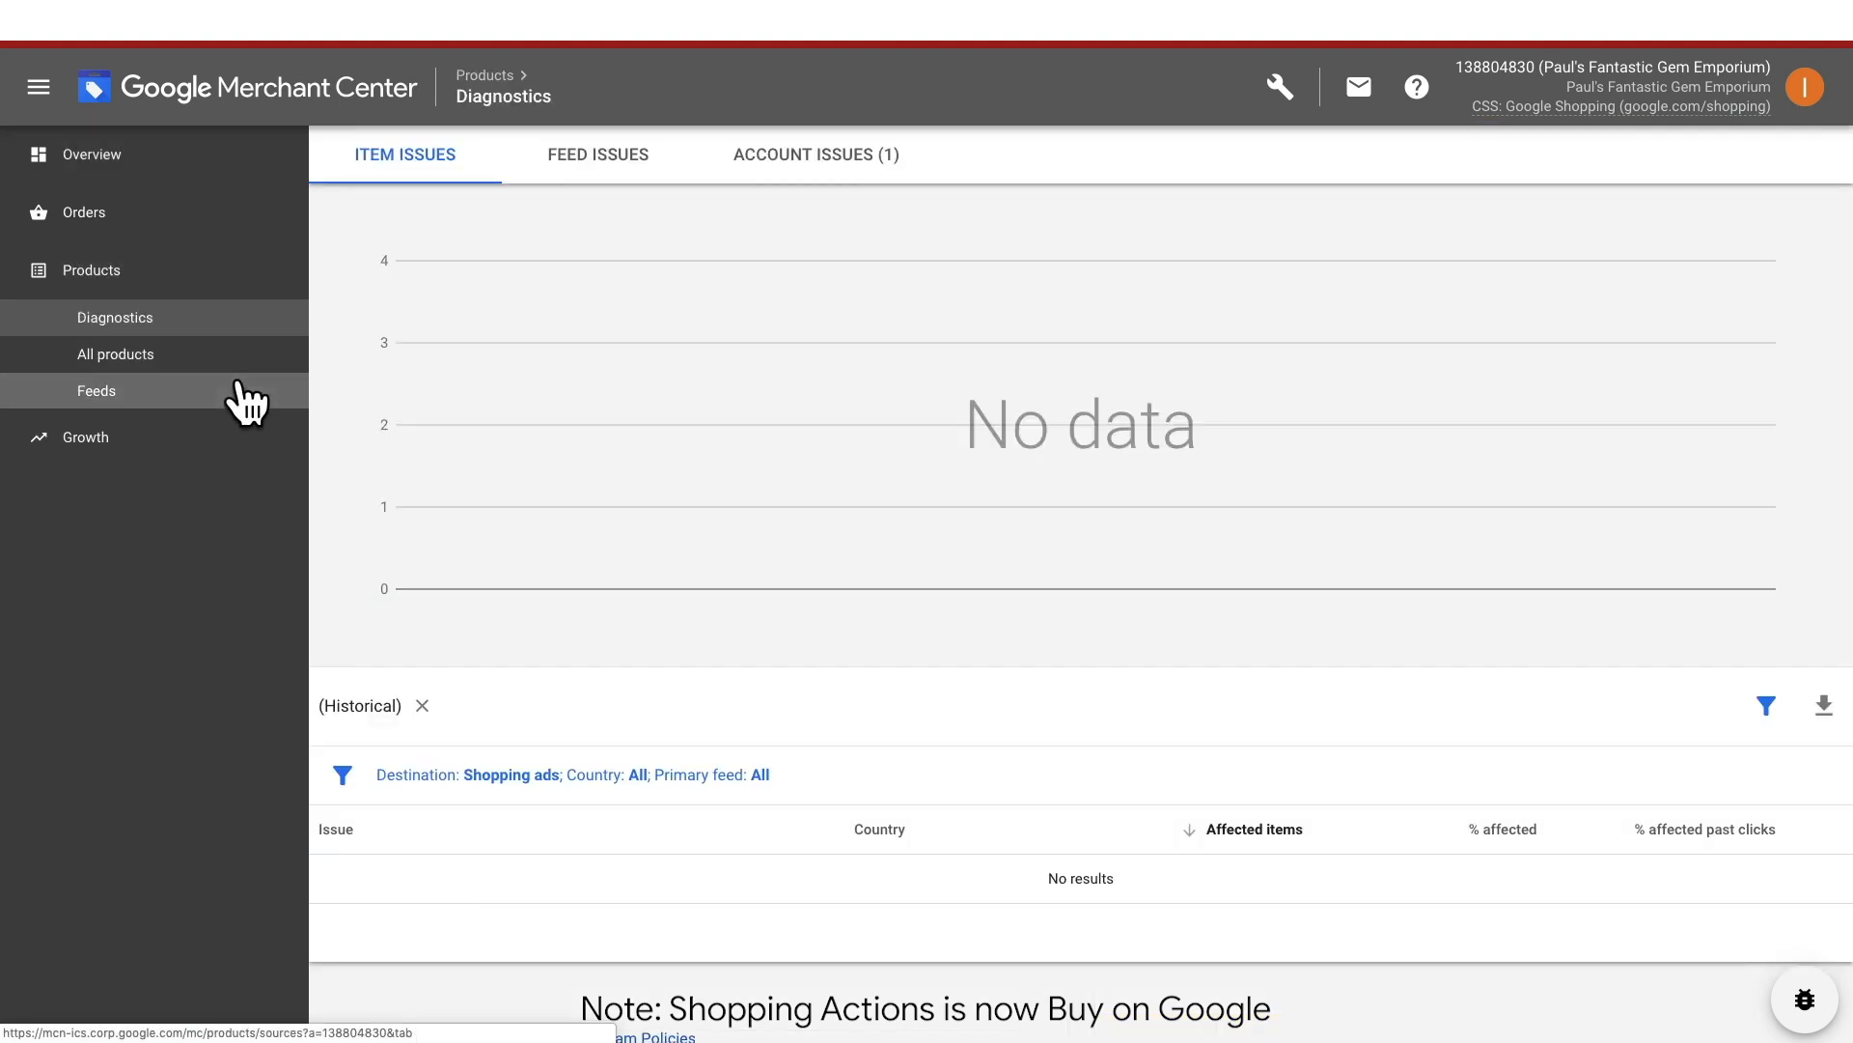
{"action": "left_click", "coordinate": [96, 390]}
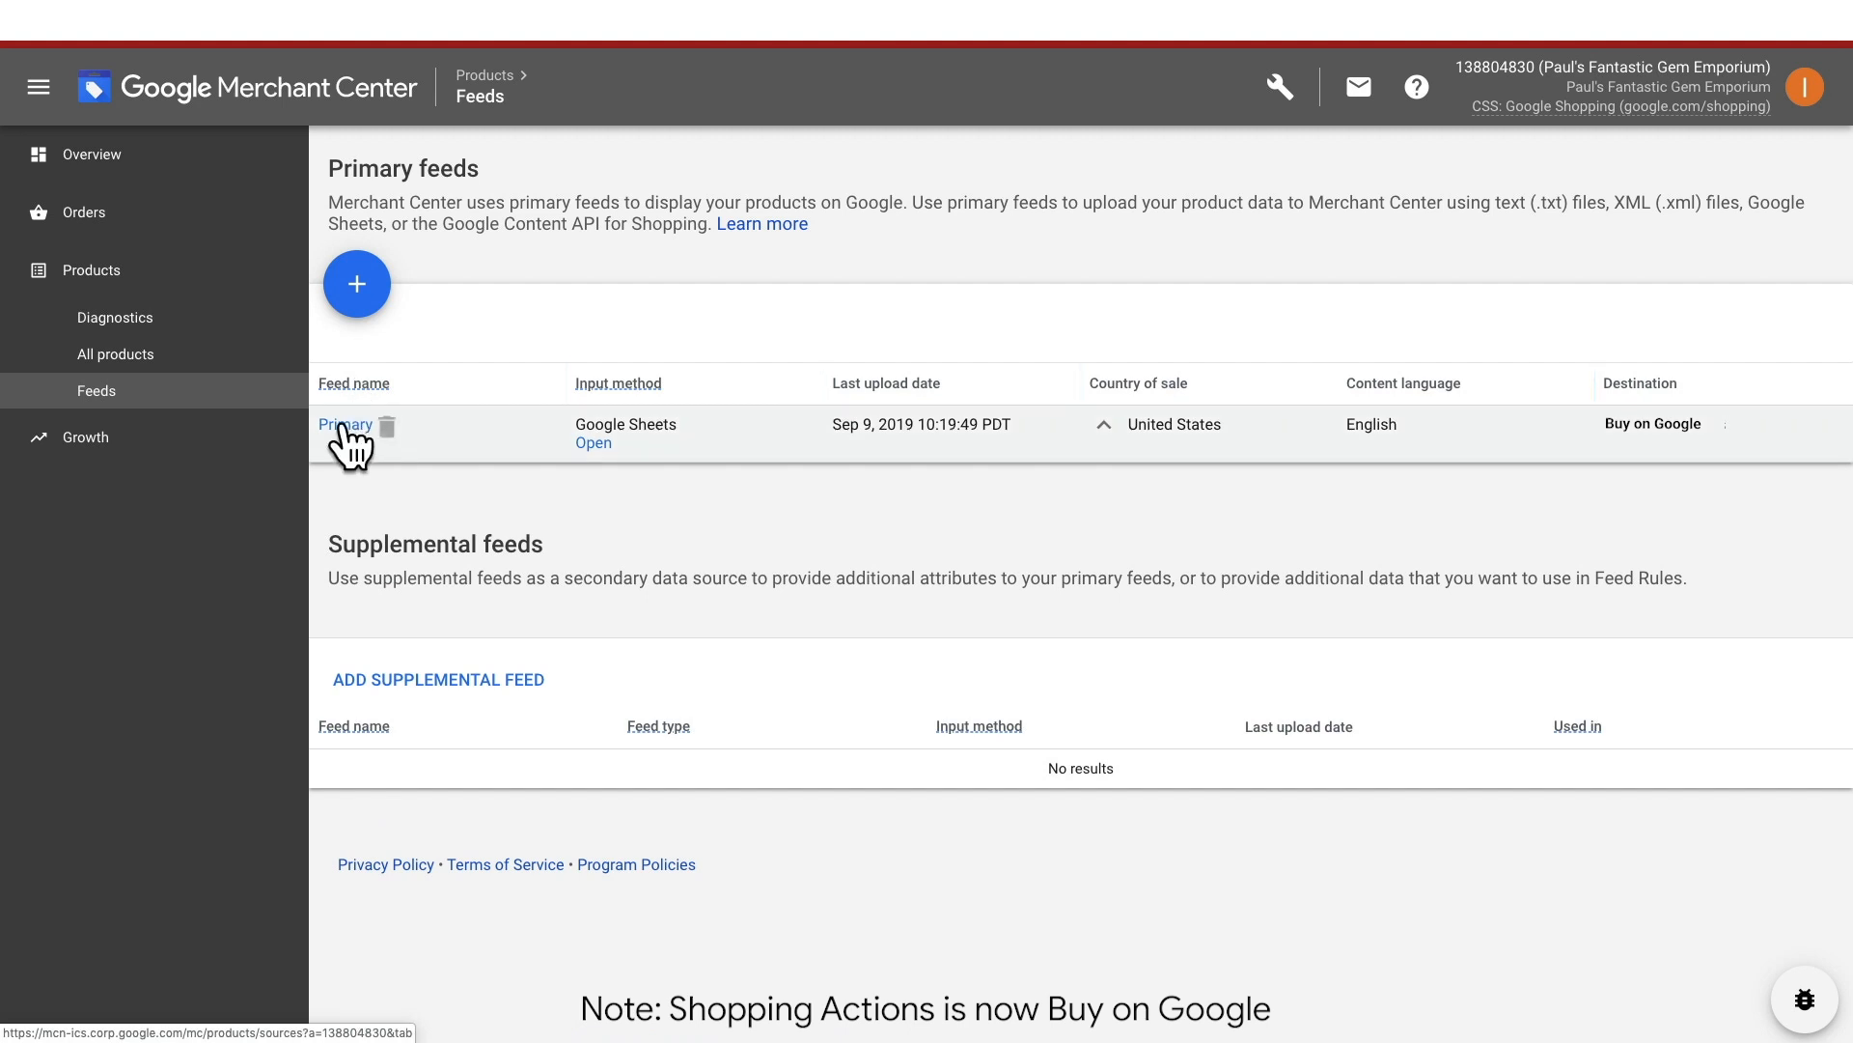
{"action": "left_click", "coordinate": [344, 426]}
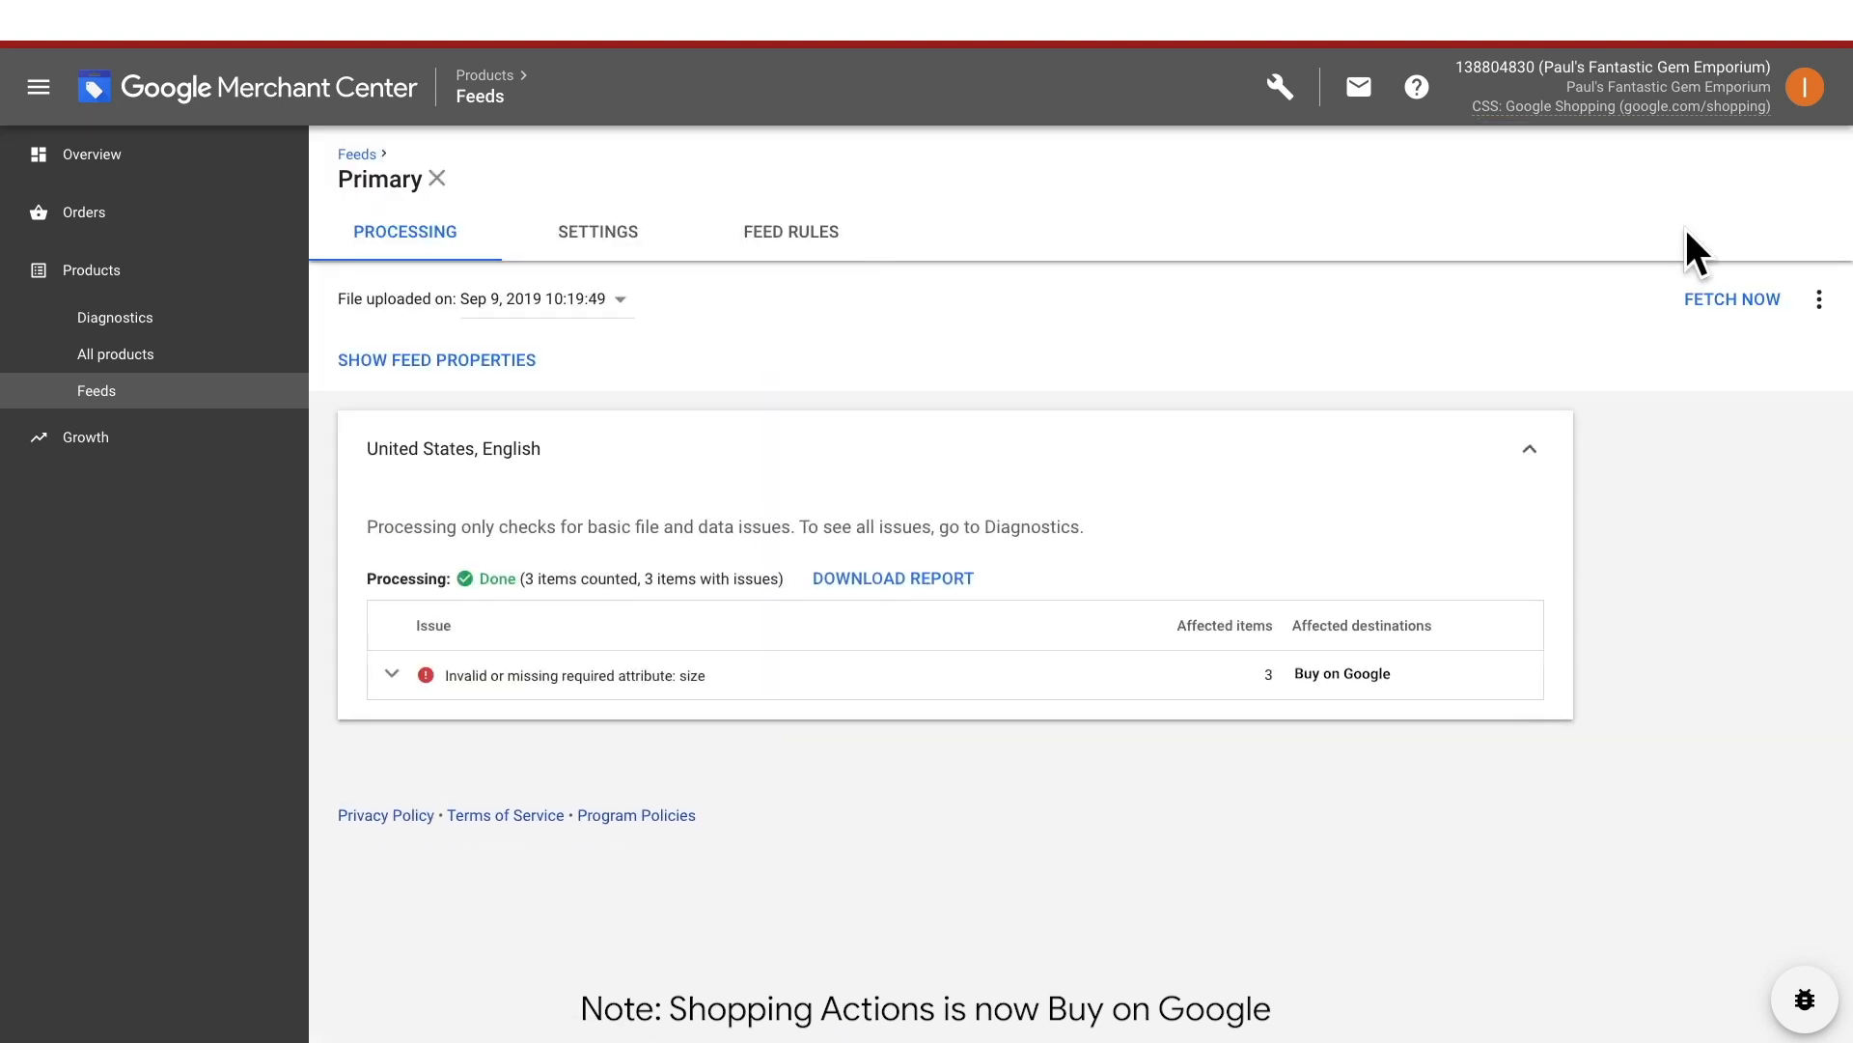
{"action": "left_click", "coordinate": [1819, 300]}
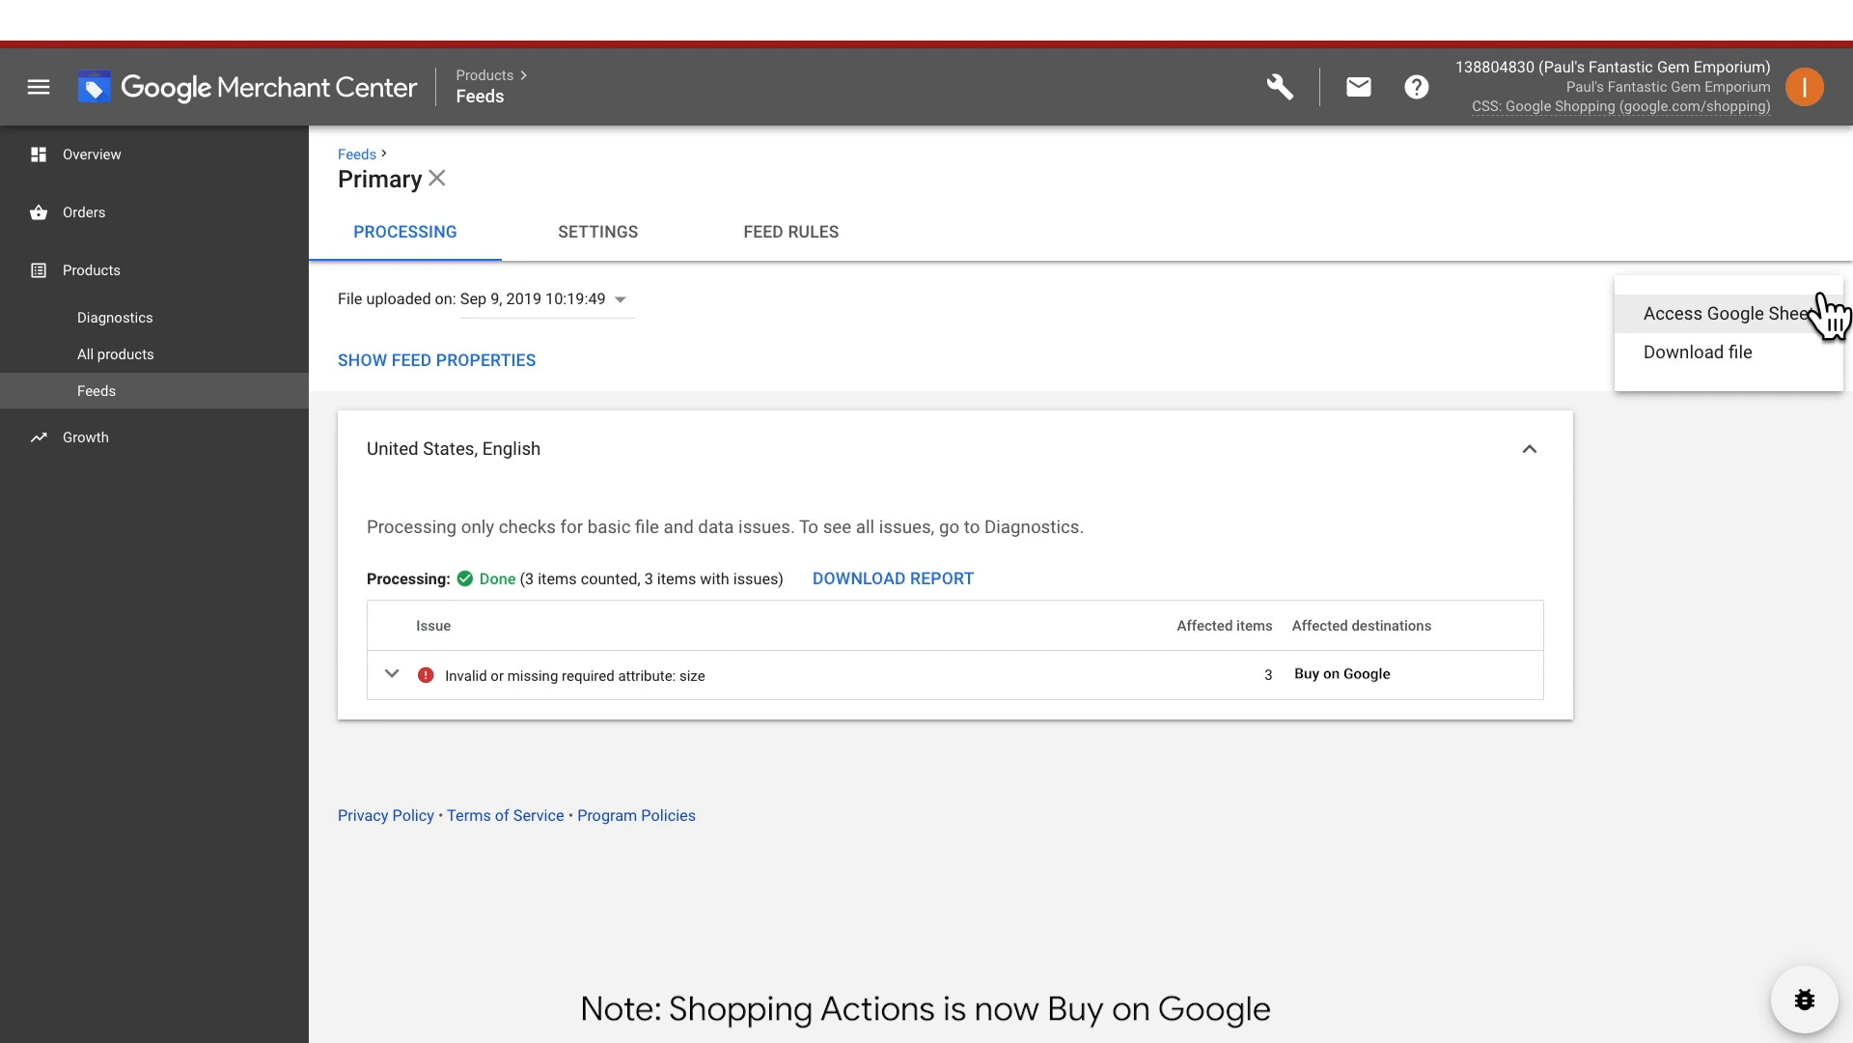
{"action": "left_click", "coordinate": [1727, 313]}
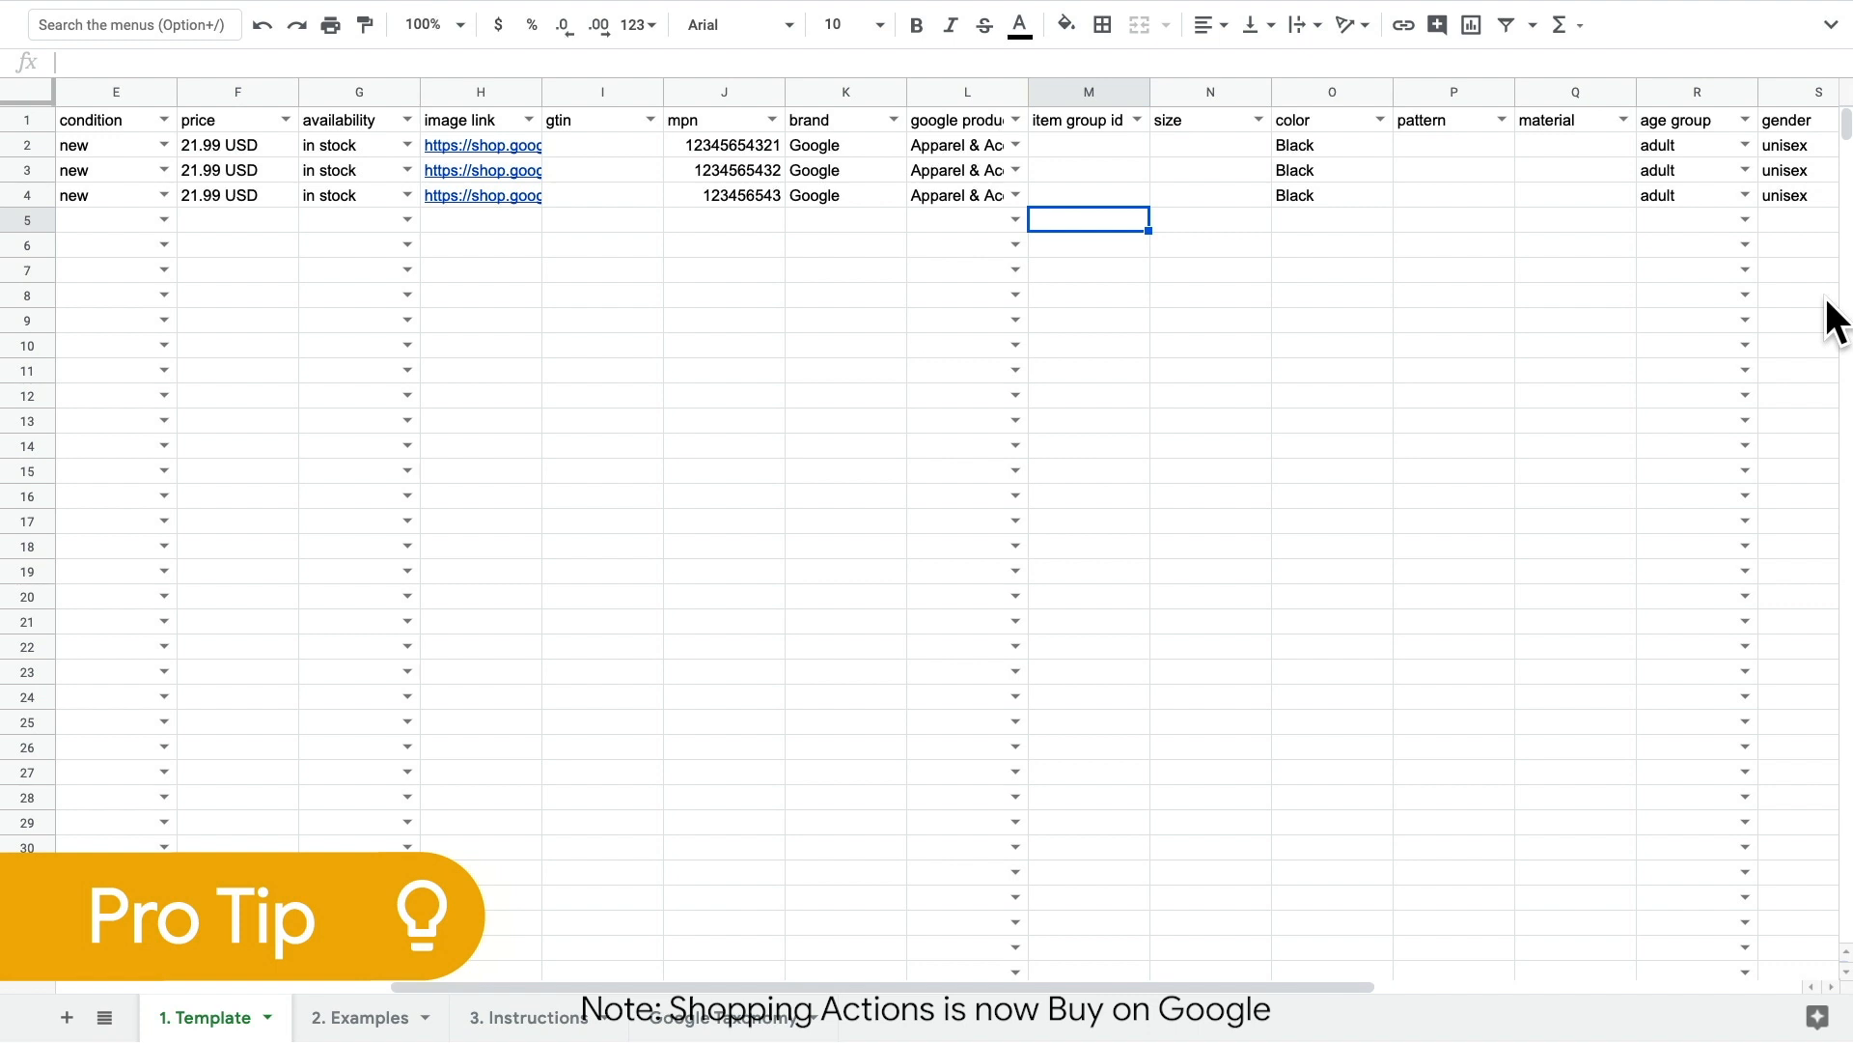
{"action": "mouse_move", "coordinate": [1542, 272]}
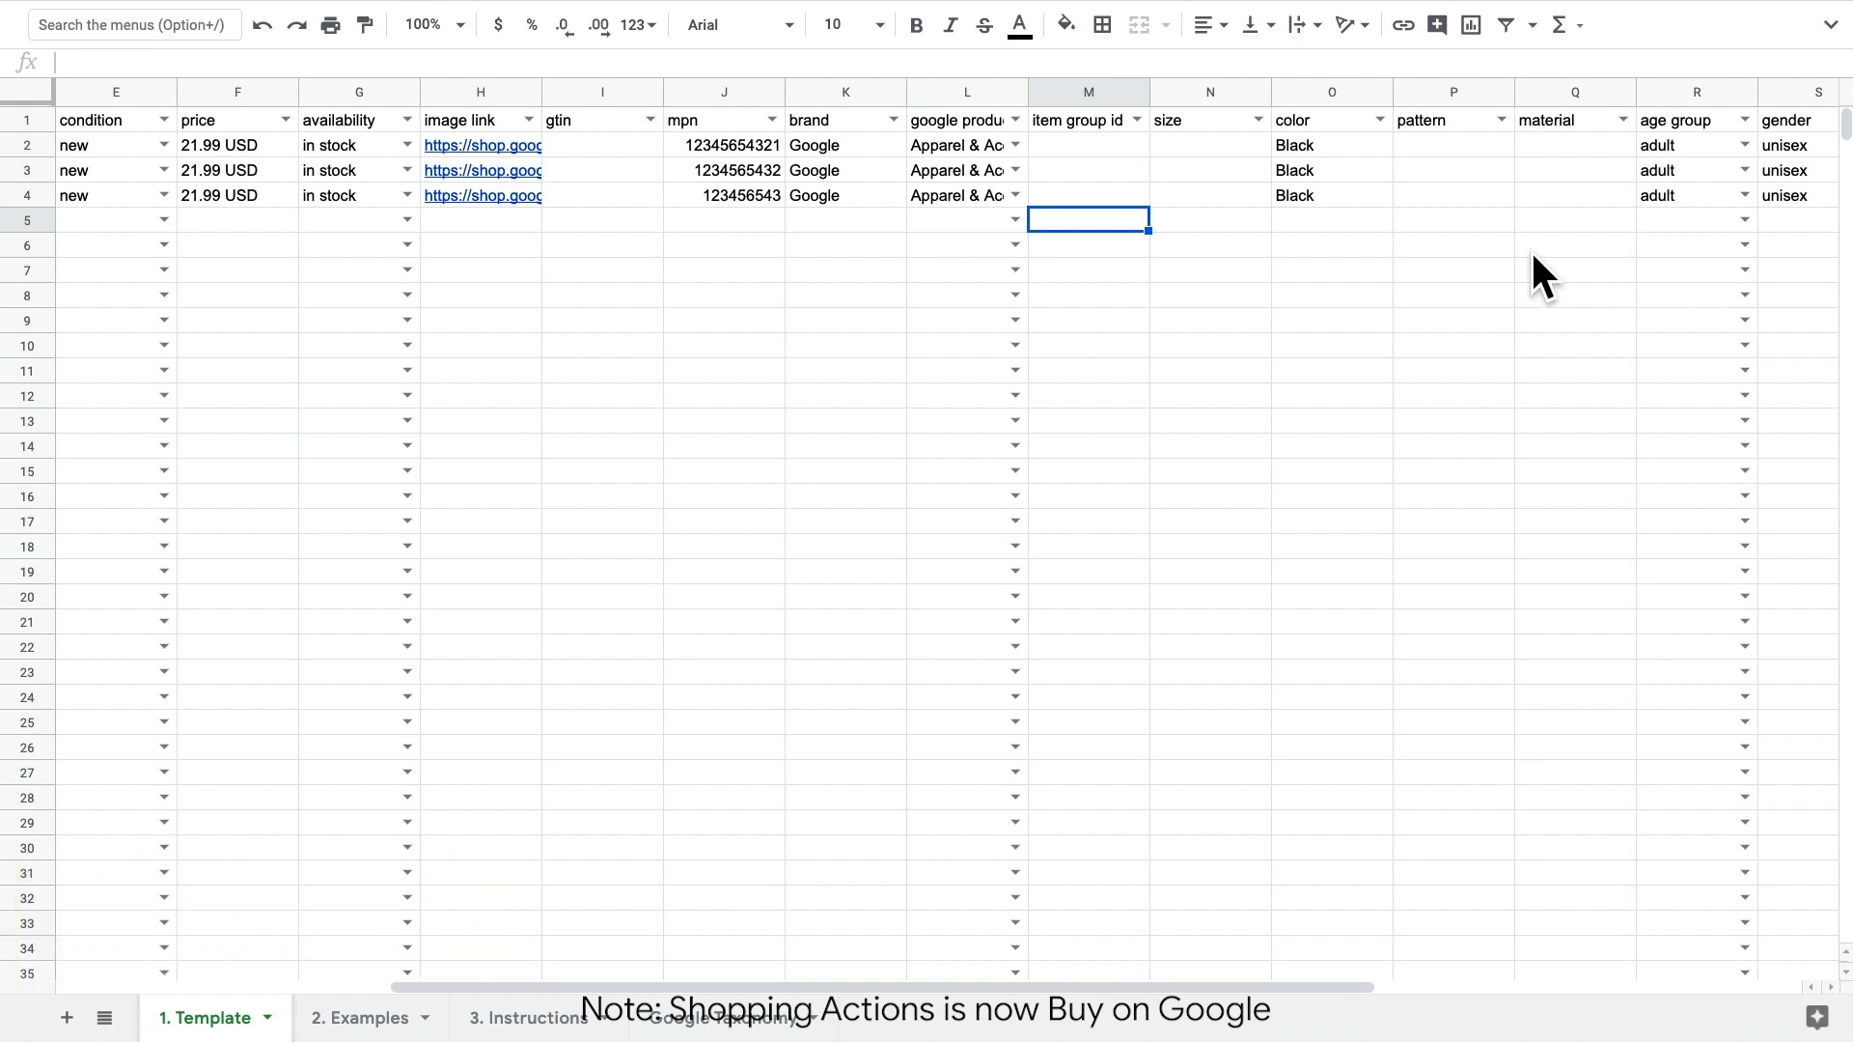
Step: Enter google_tshirt as the item group id in cells M2 to M4
{"action": "left_click", "coordinate": [1085, 143]}
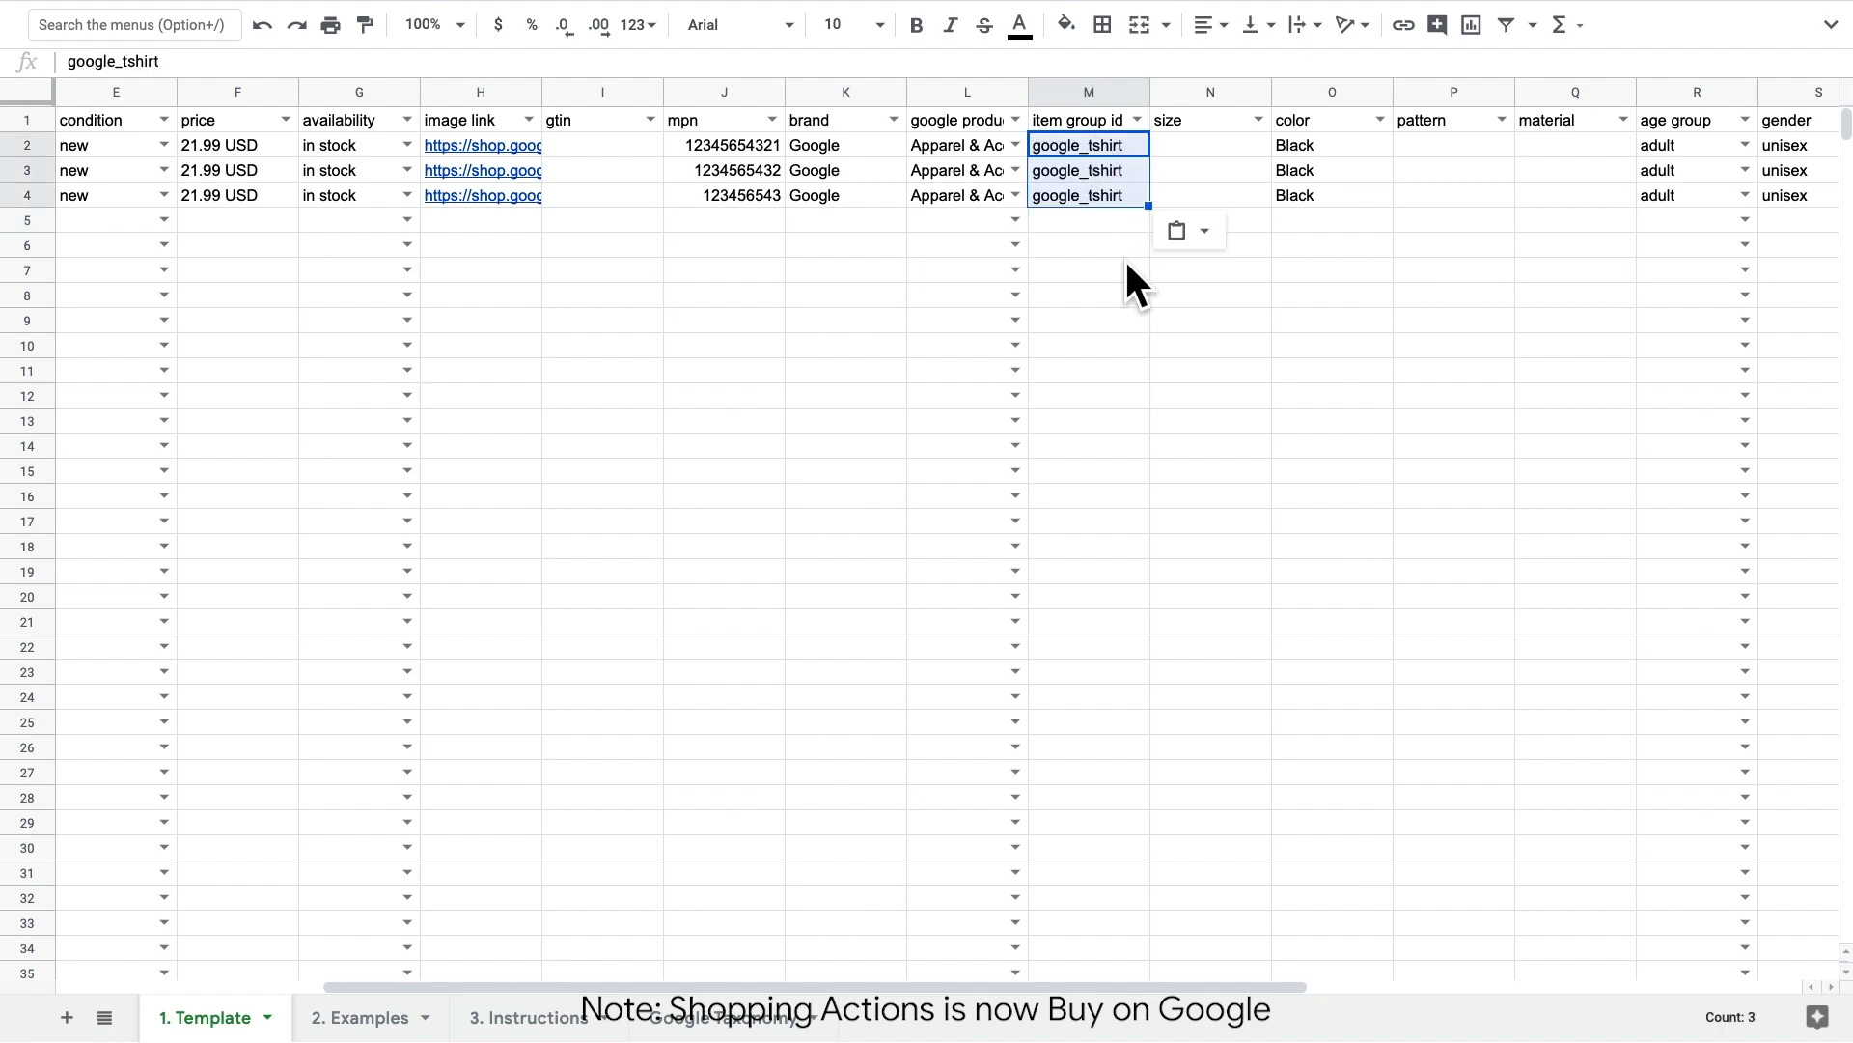
{"action": "mouse_move", "coordinate": [1195, 183]}
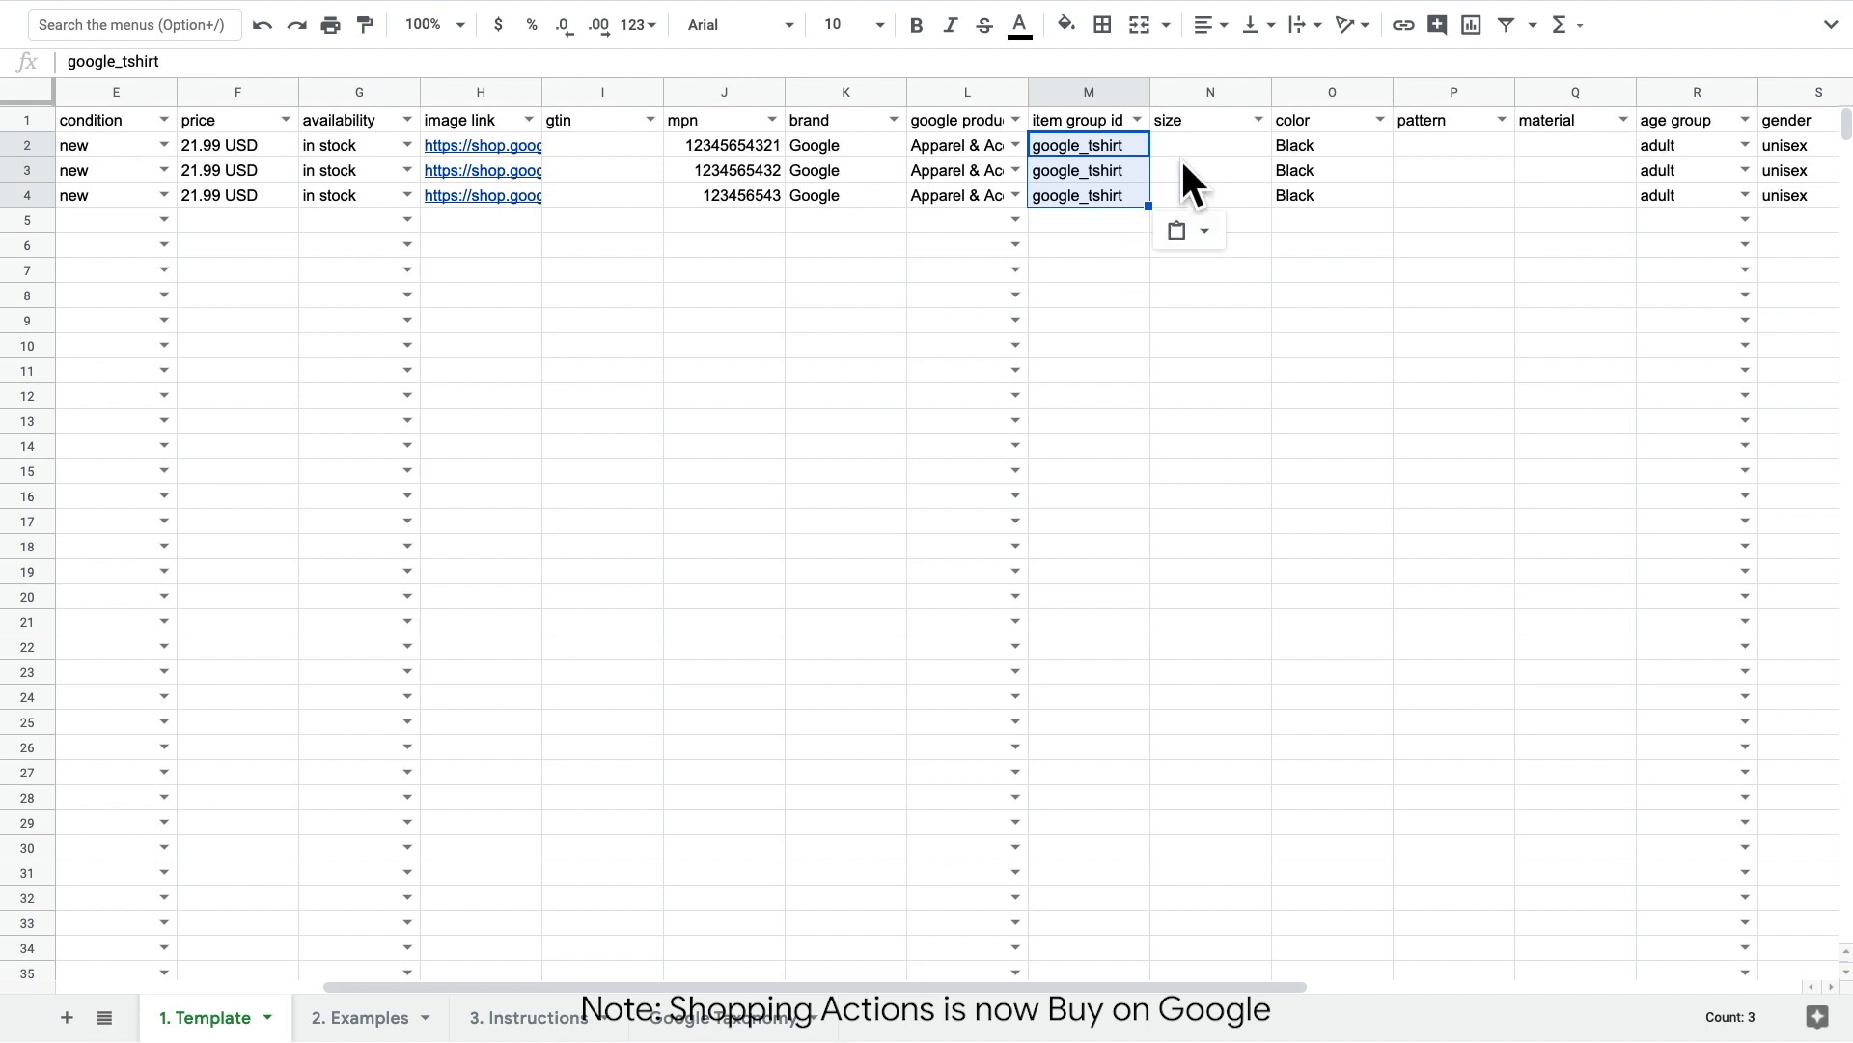
Step: Type the shirt sizes into the size column, including 'smqll' and 'large'
{"action": "type", "text": "smqll"}
{"action": "left_click", "coordinate": [1210, 169]}
{"action": "type", "text": "medium"}
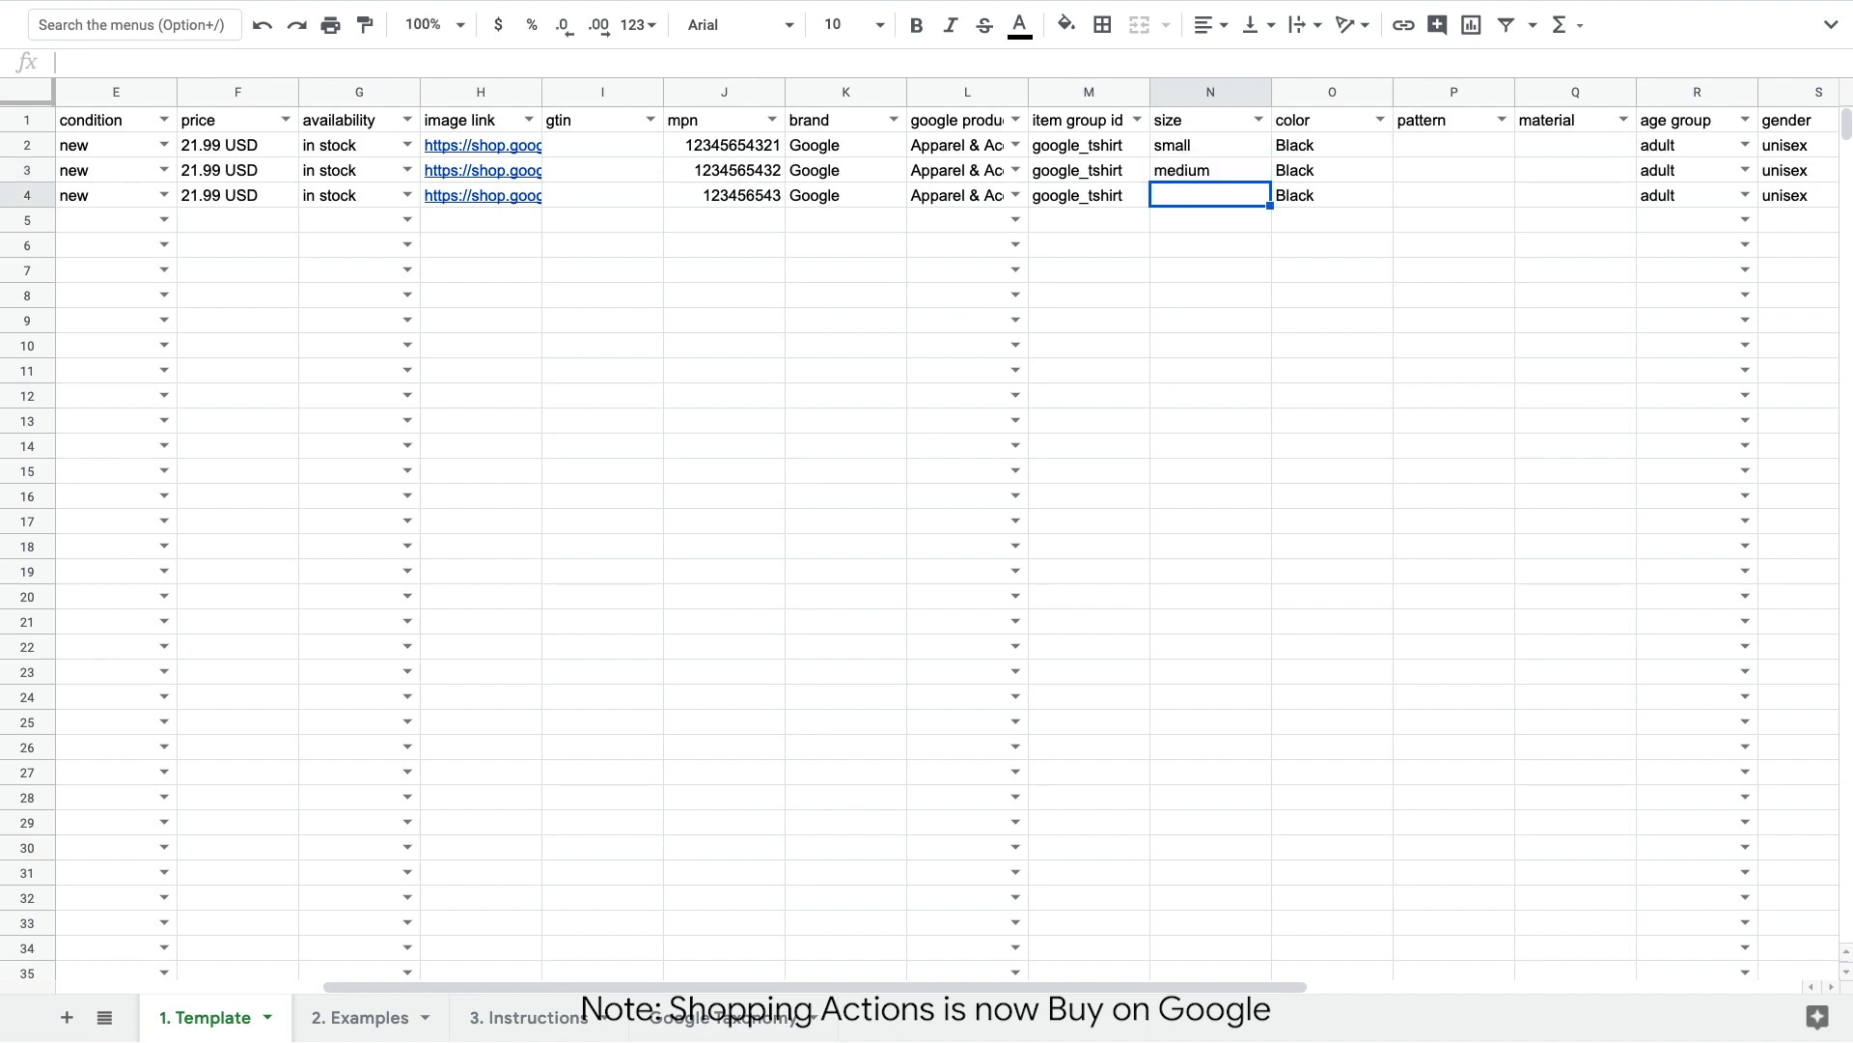
{"action": "type", "text": "large"}
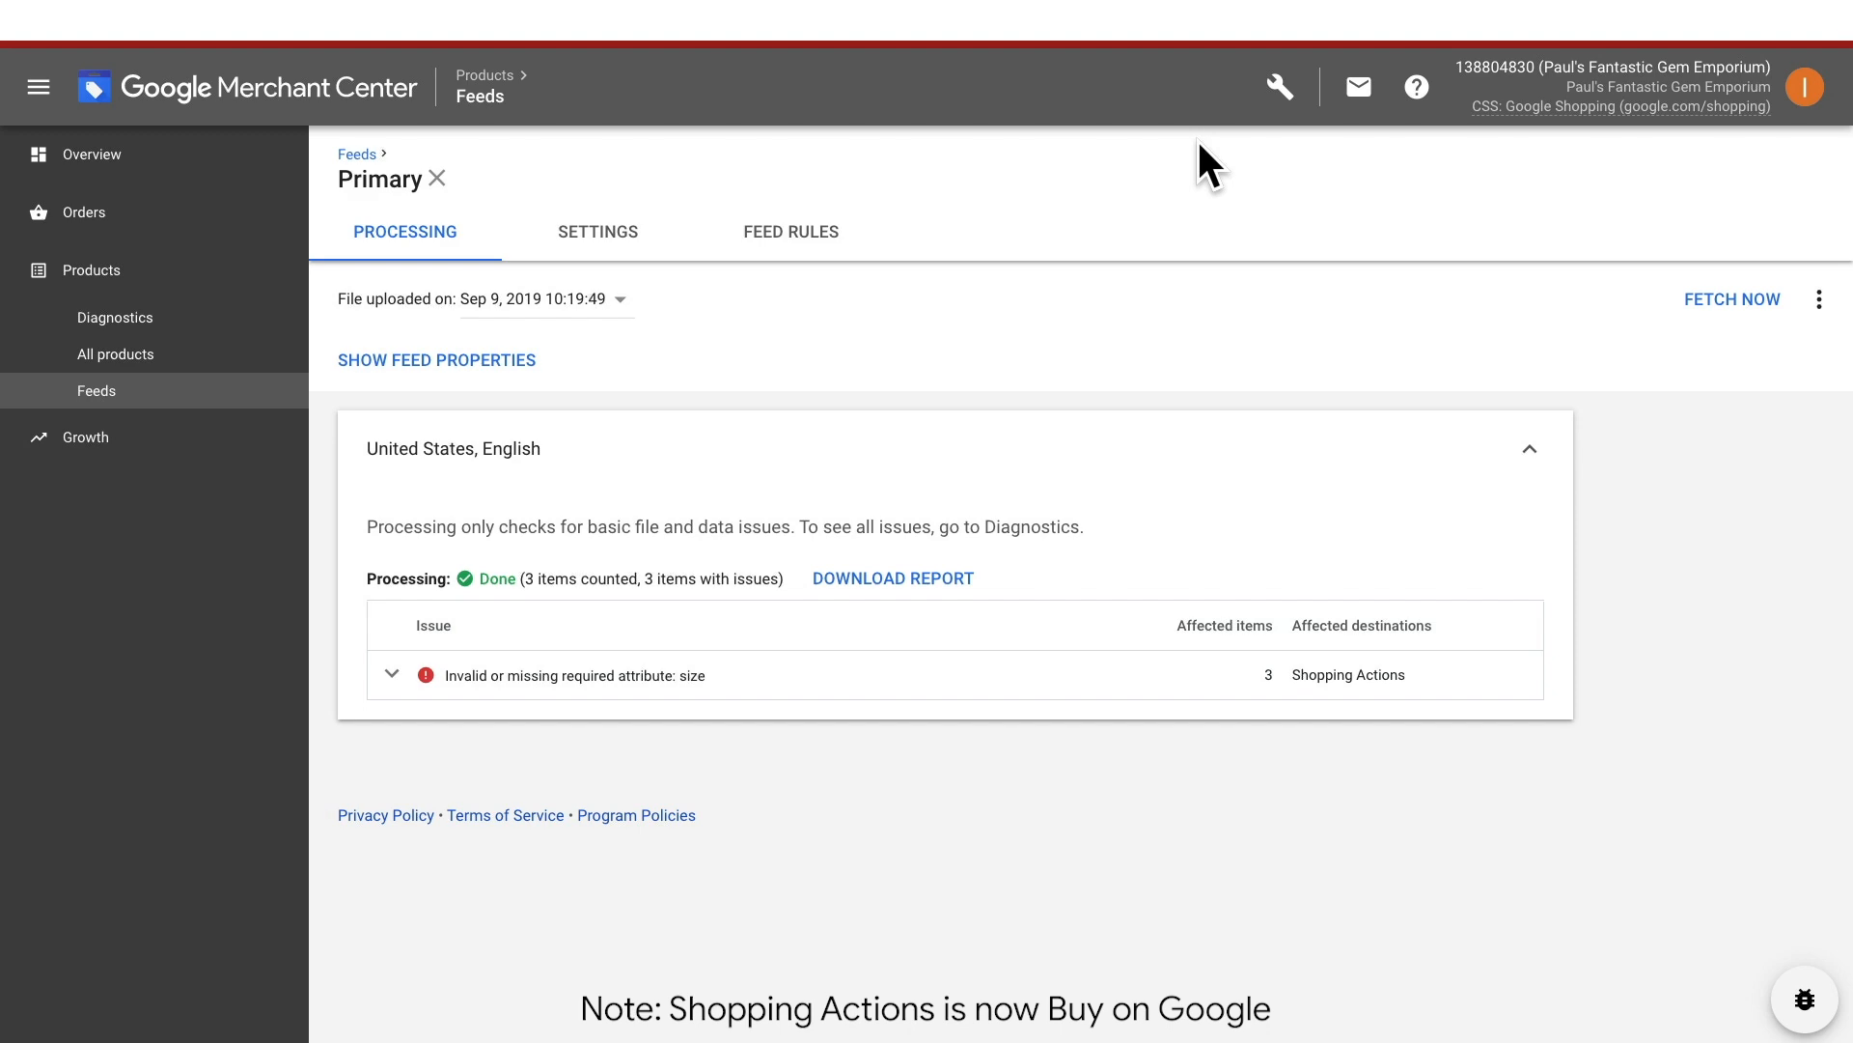
{"action": "mouse_move", "coordinate": [1688, 328]}
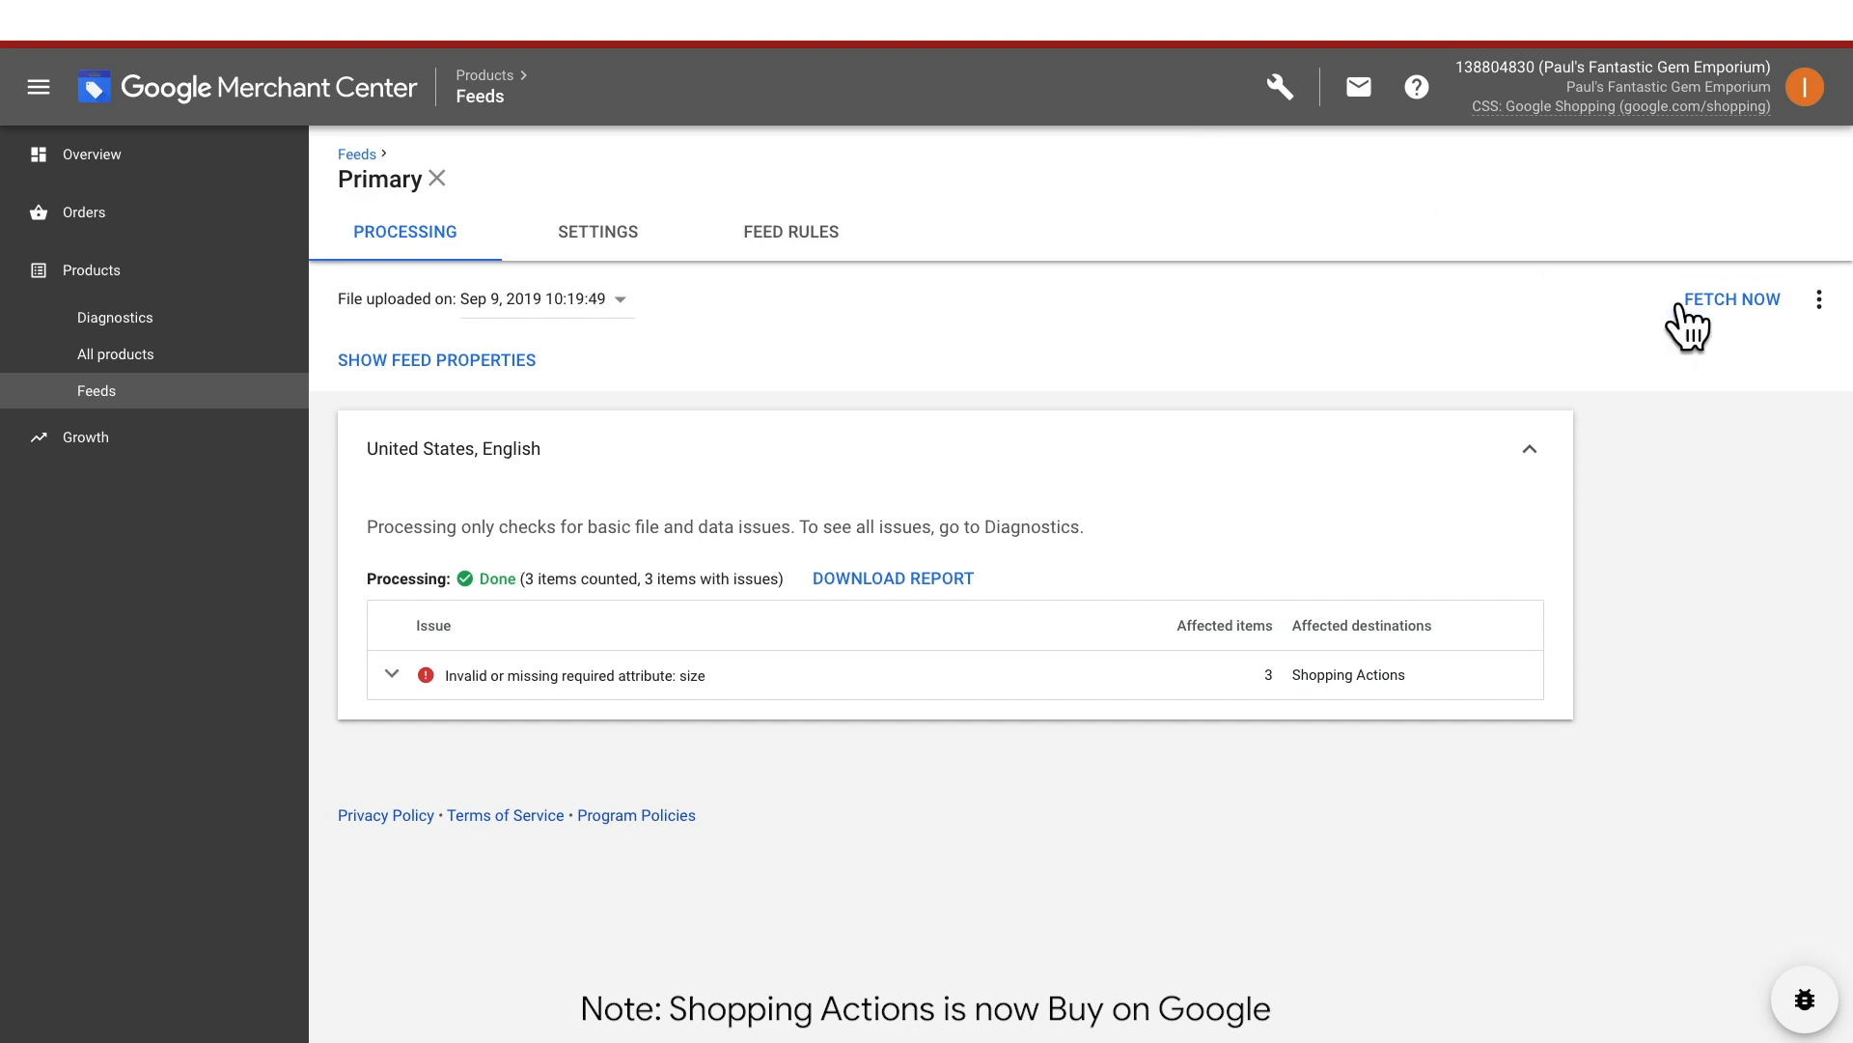